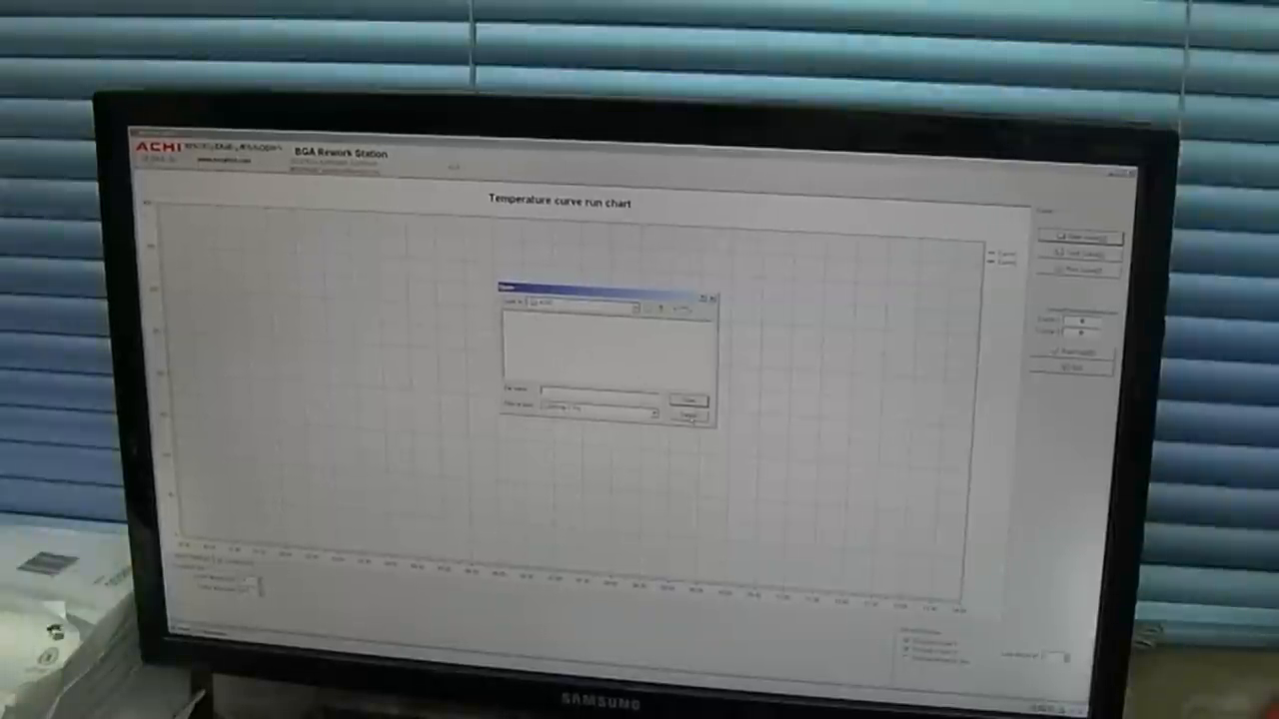
- Cancel the Open file dialog to return to the empty temperature curve run chart
click(690, 418)
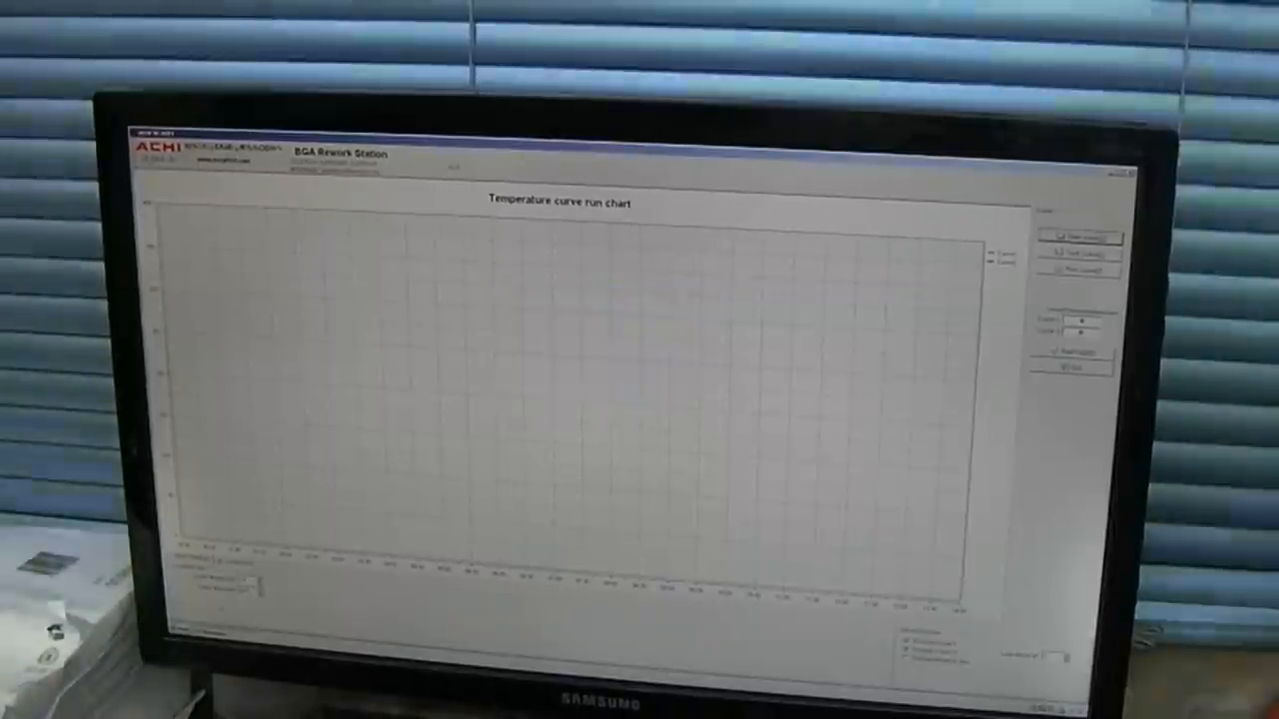